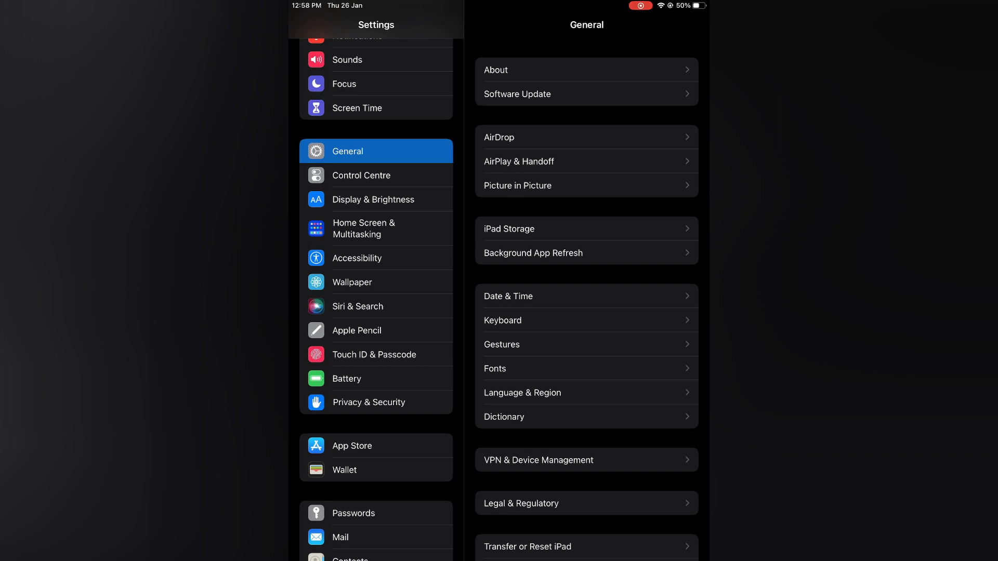
- Scroll Control Centre's Included Controls list to check for Text Size, then go Home
{"action": "left_click", "coordinate": [361, 175]}
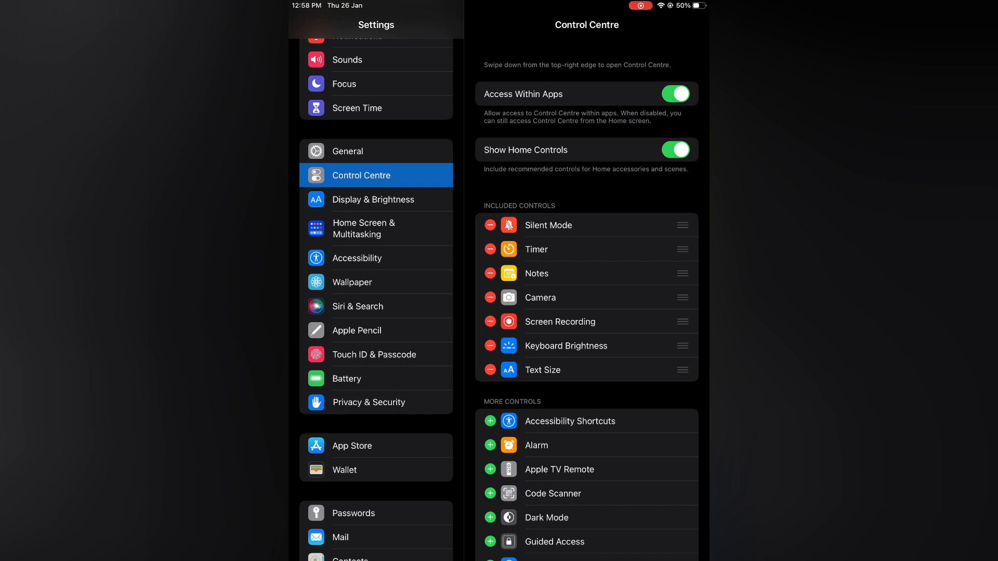
{"action": "scroll", "scroll_direction": "down", "scroll_amount": 3}
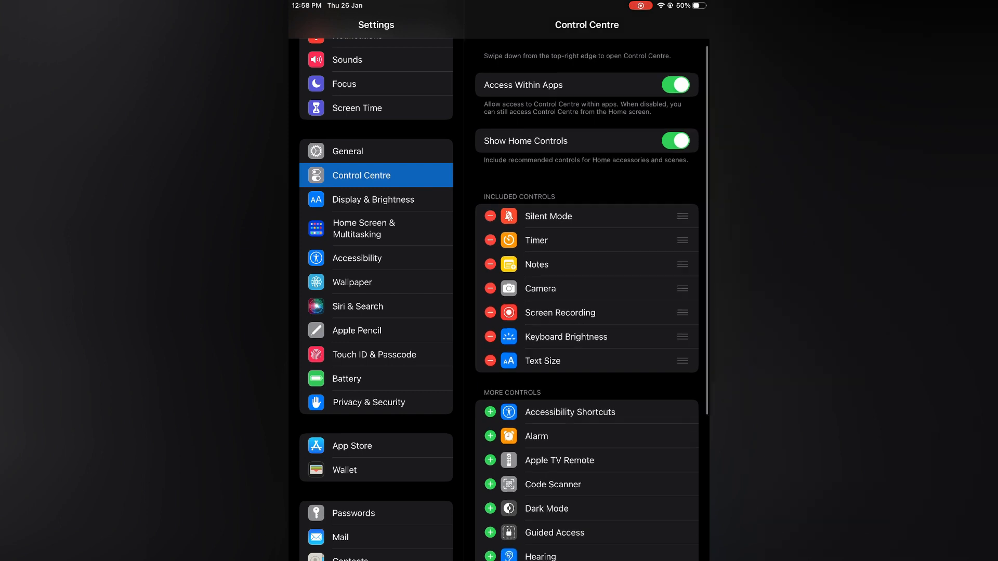
{"action": "scroll", "scroll_direction": "down", "scroll_amount": 3}
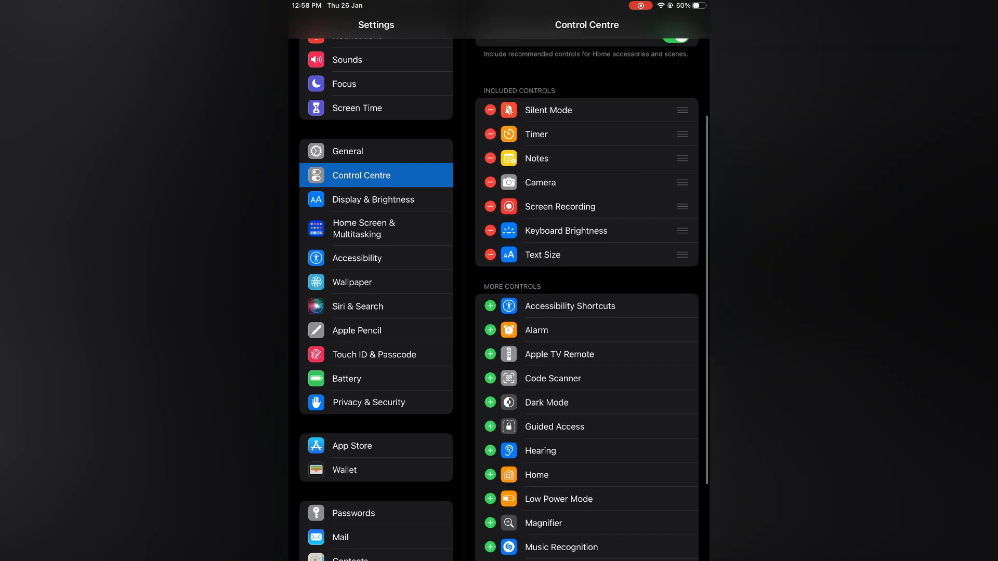
{"action": "scroll", "scroll_direction": "down", "scroll_amount": 3}
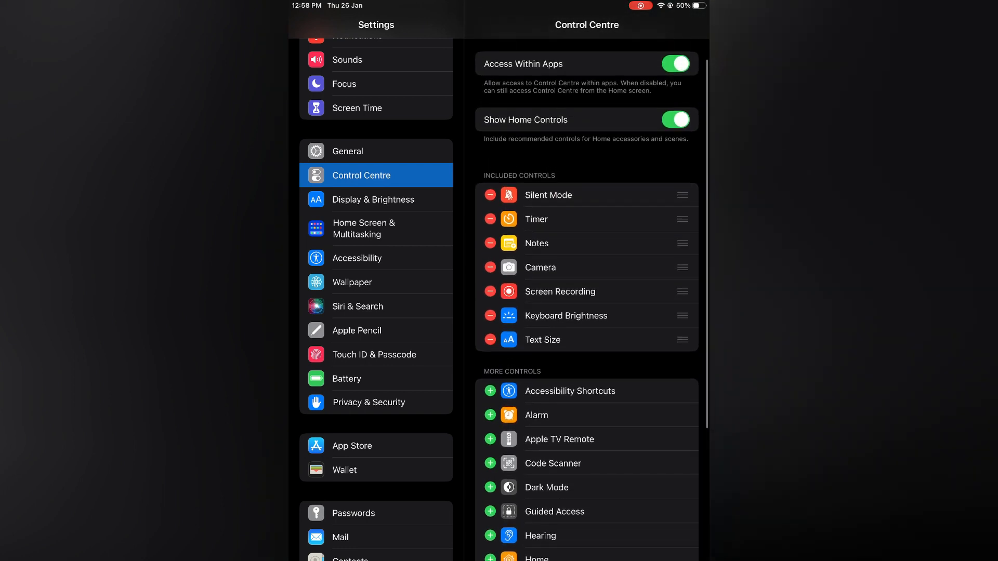
{"action": "key", "text": "home"}
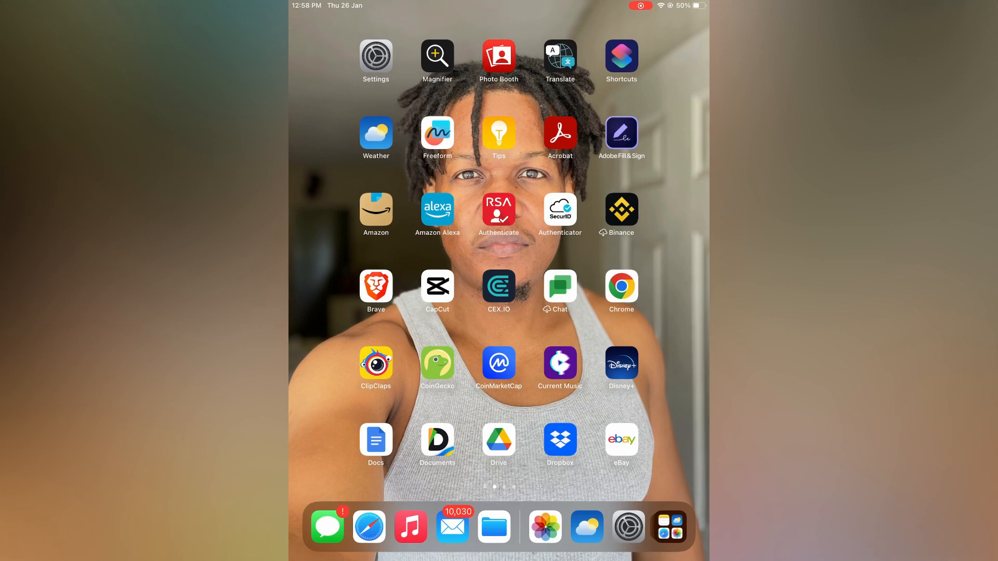
- Launch Mail and open the Text Size control to enlarge text to 160%, Mail Only
{"action": "left_click", "coordinate": [453, 527]}
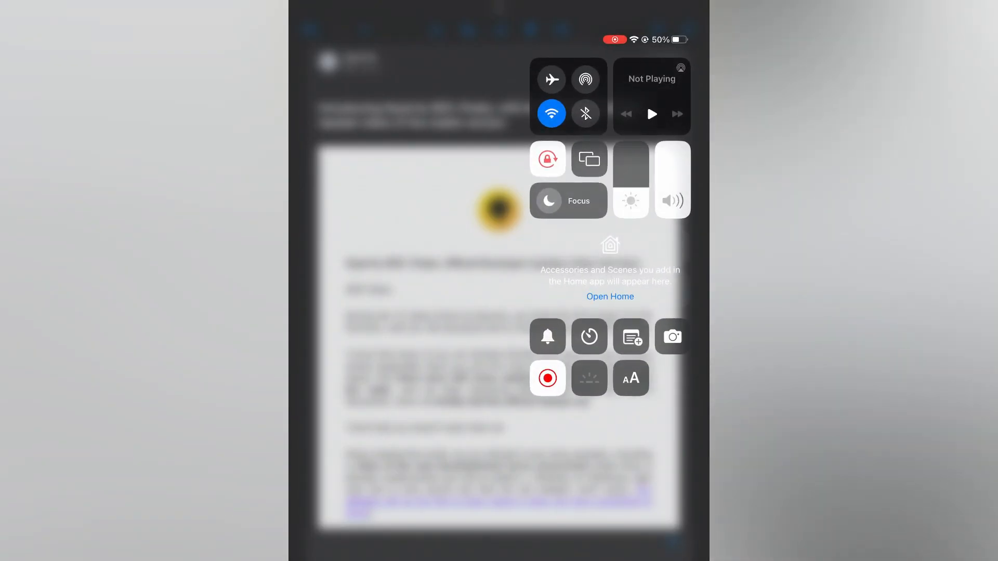
{"action": "left_click", "coordinate": [631, 379]}
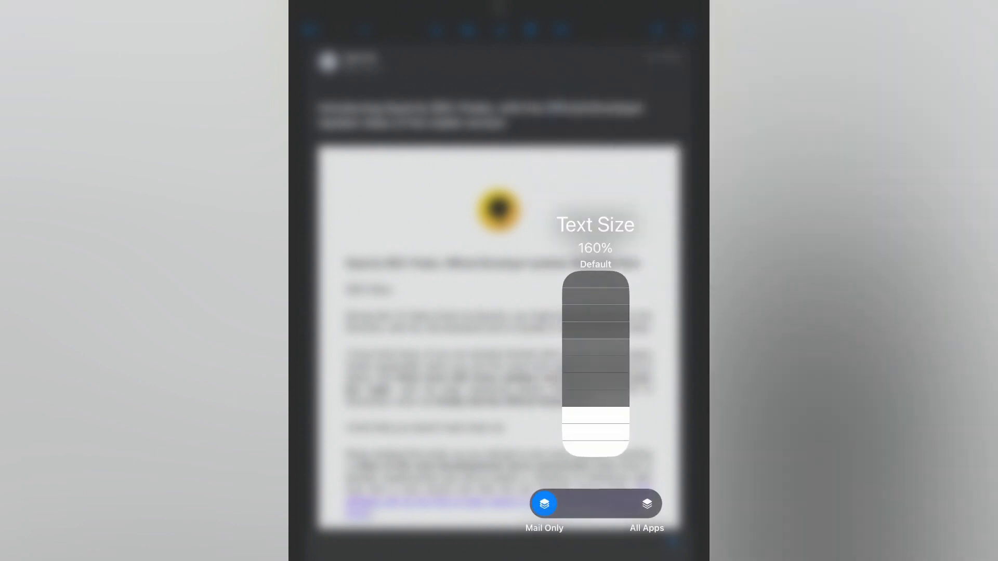